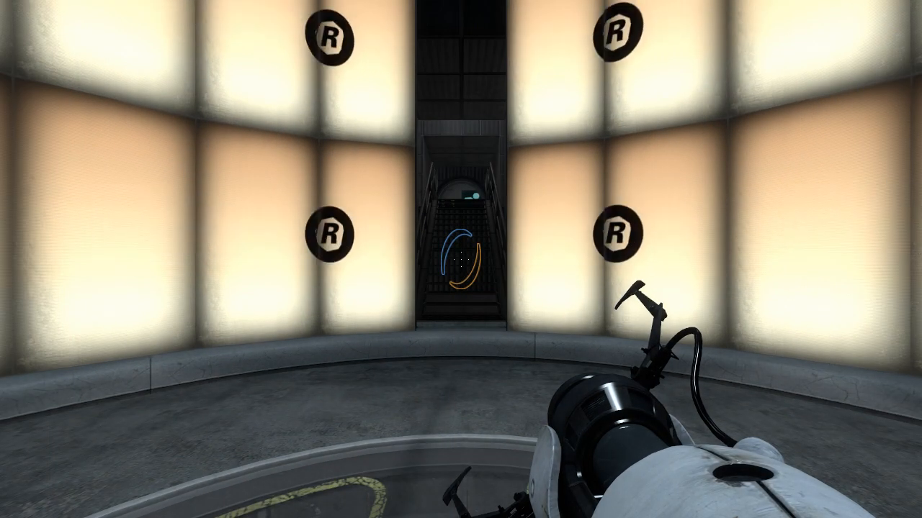
mouse_move(461, 259)
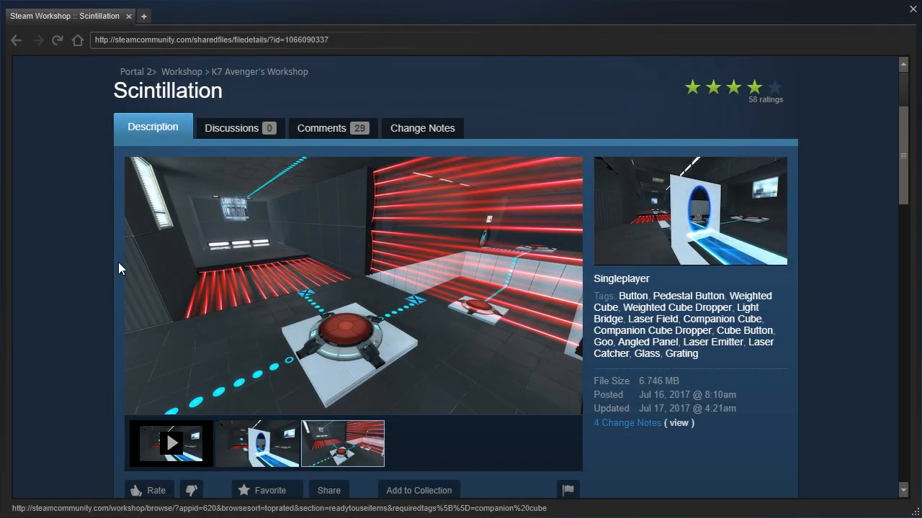
mouse_move(201, 93)
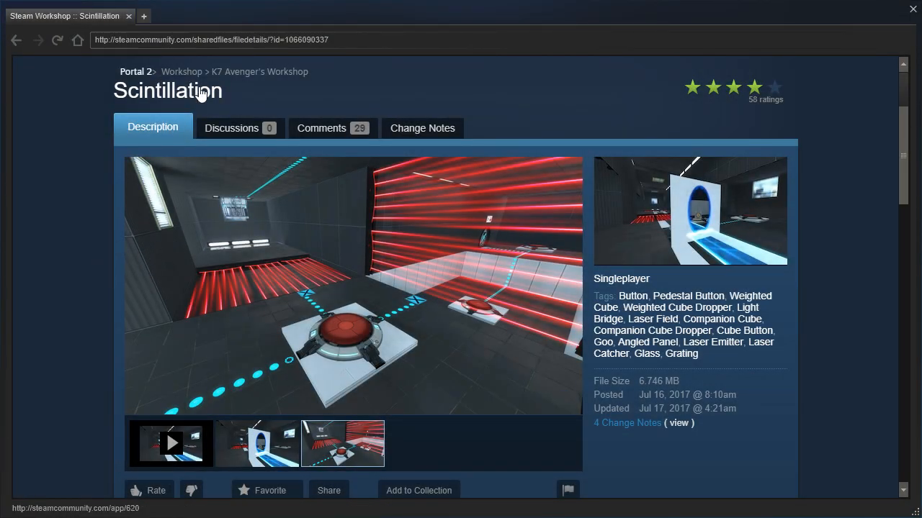
Scroll down the Scintillation Workshop page through the description to the screenshots.
scroll(down, 3)
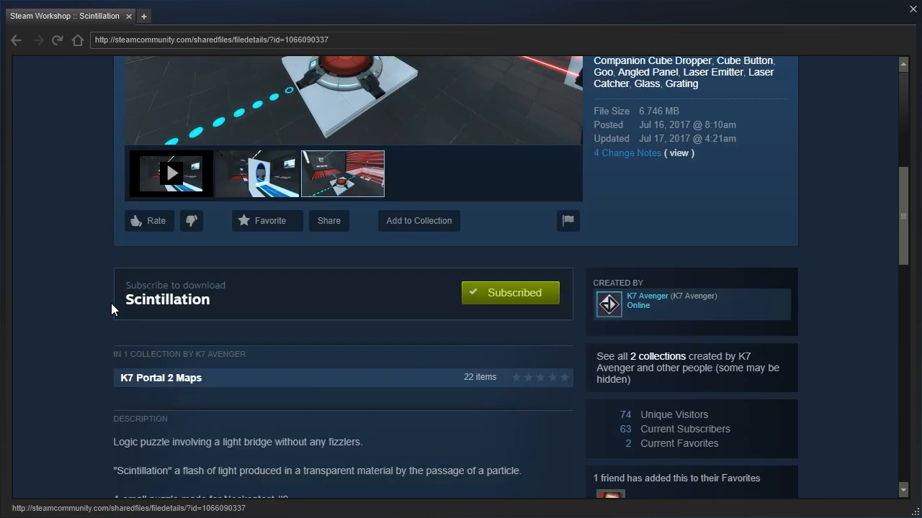
scroll(down, 3)
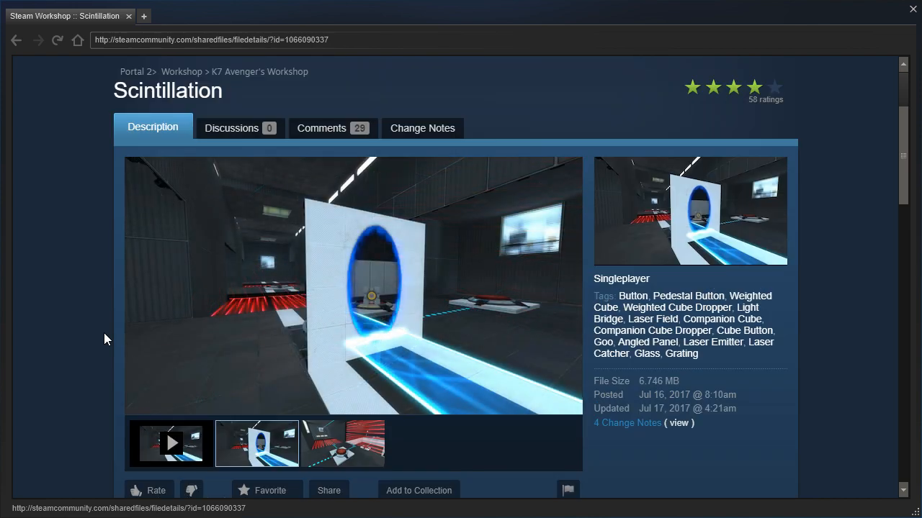
scroll(down, 3)
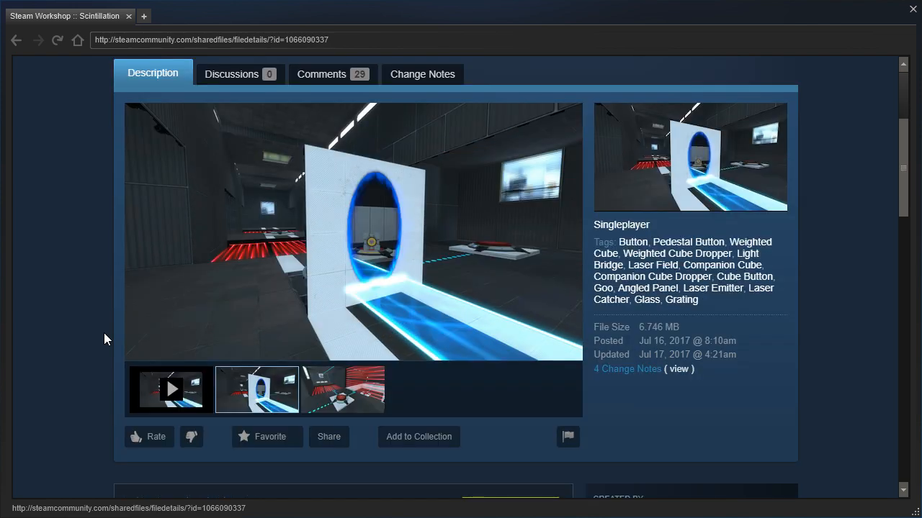
Fire a portal at the white panel wall beside the red laser fields.
click(172, 389)
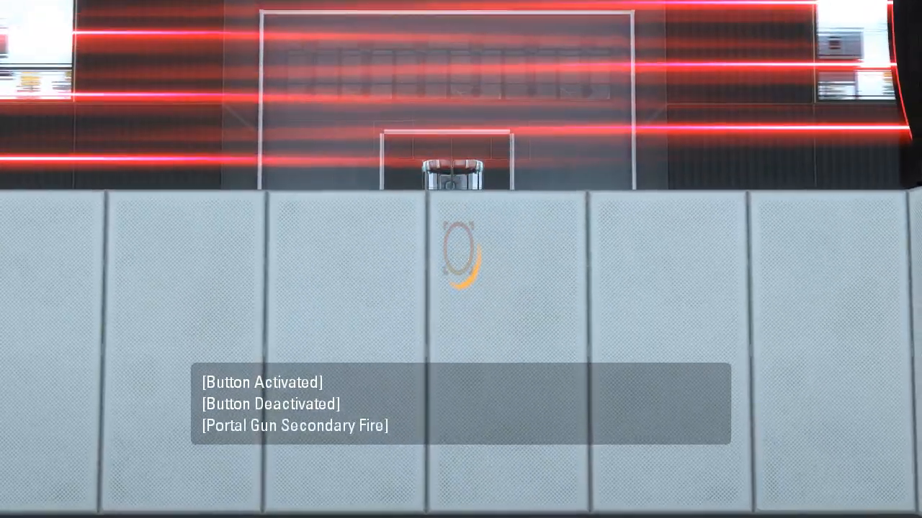
Fire two portals down the corridor toward the Companion Cube platform.
click(461, 259)
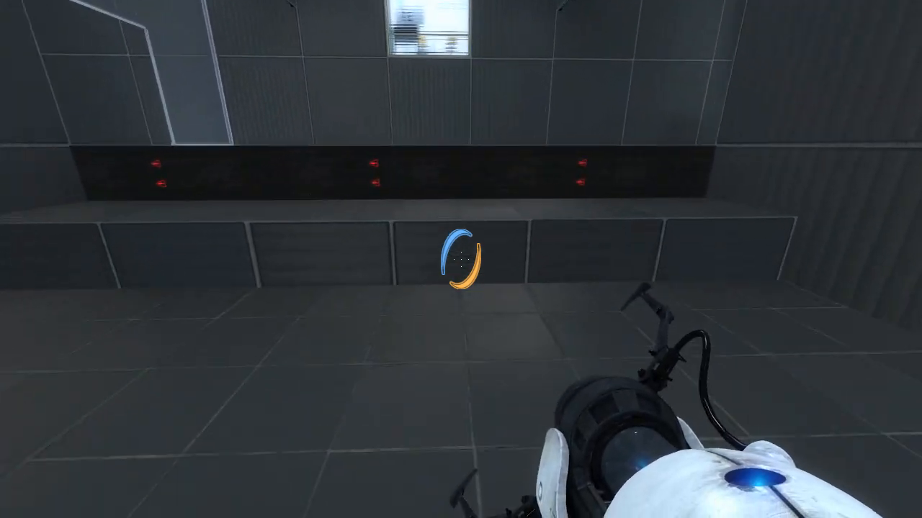
click(461, 260)
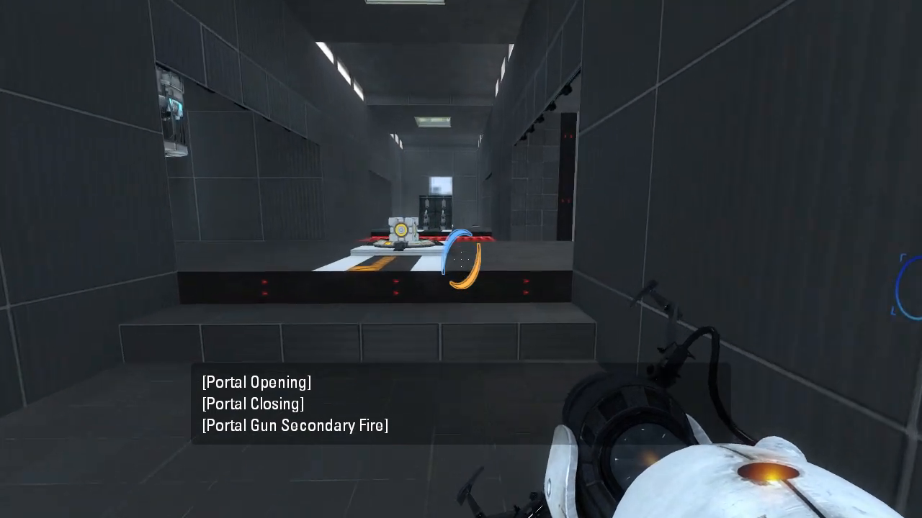
click(461, 259)
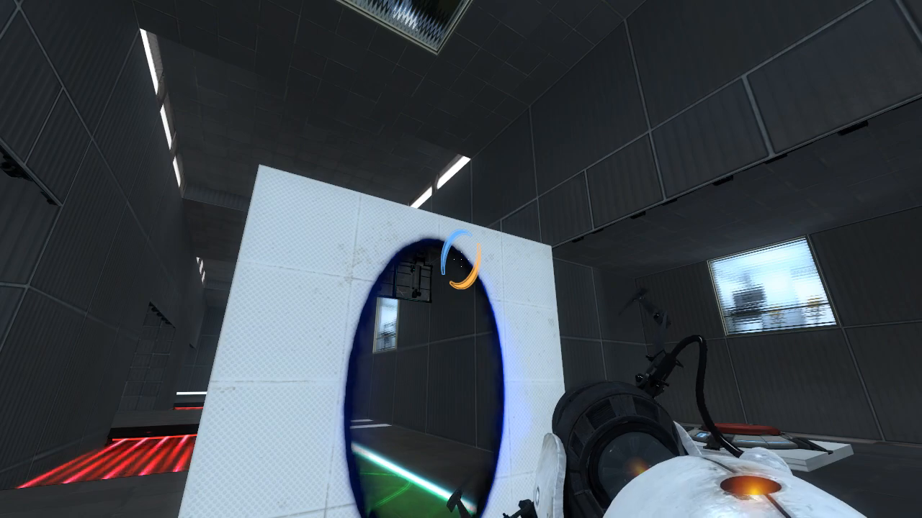
mouse_move(461, 259)
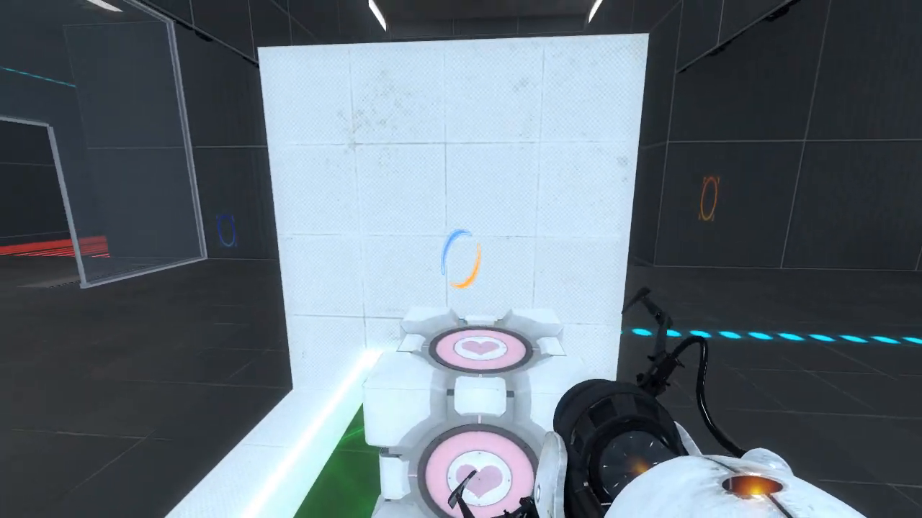
mouse_move(461, 260)
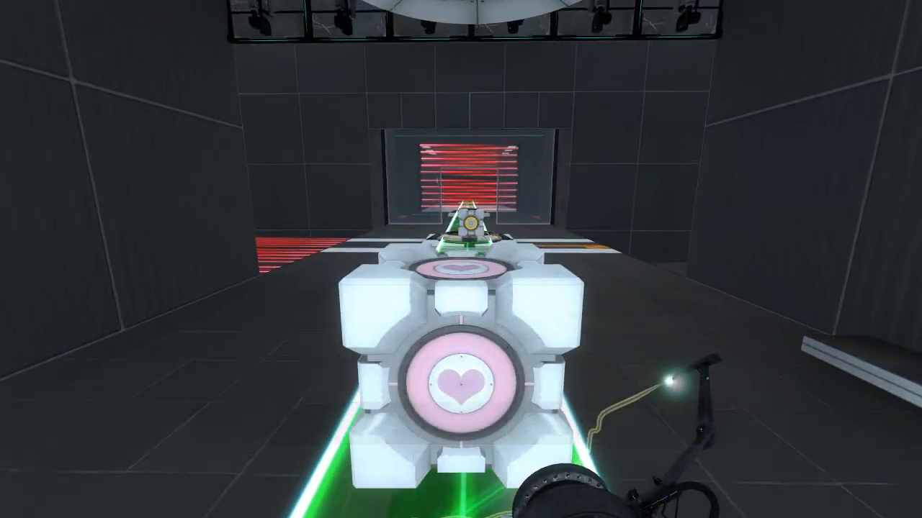